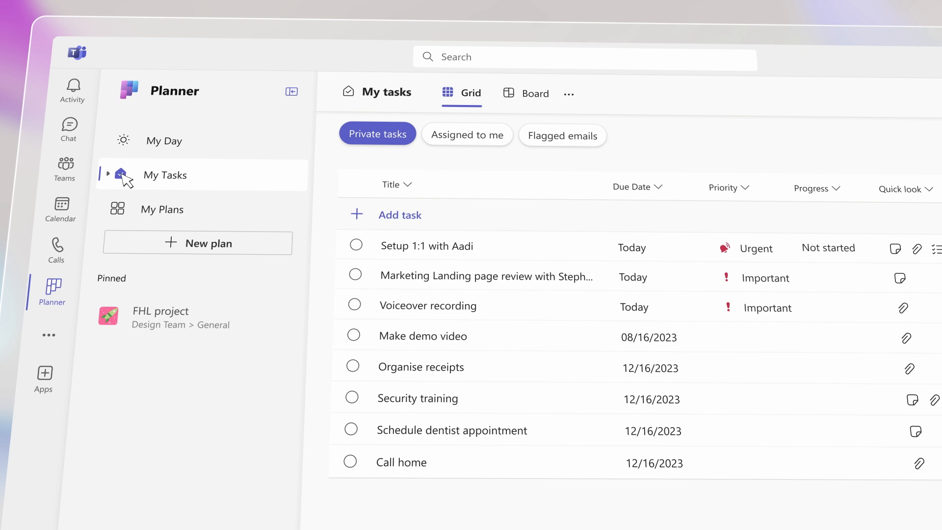
Step: Leave the personal task list for the My Plans page with its pinned plans
left_click(474, 134)
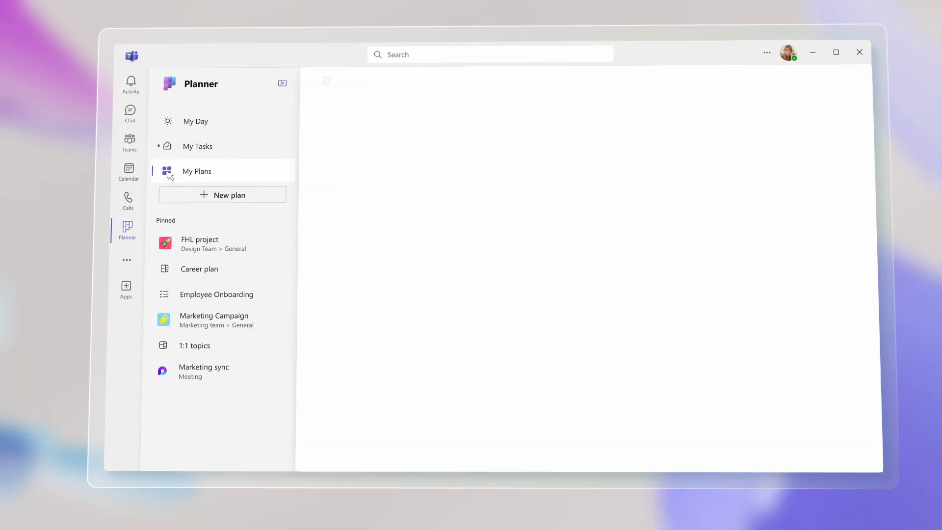
Step: Bring up the pinned Marketing Campaign plan as a grid of tasks with assignees, start dates and buckets
left_click(197, 171)
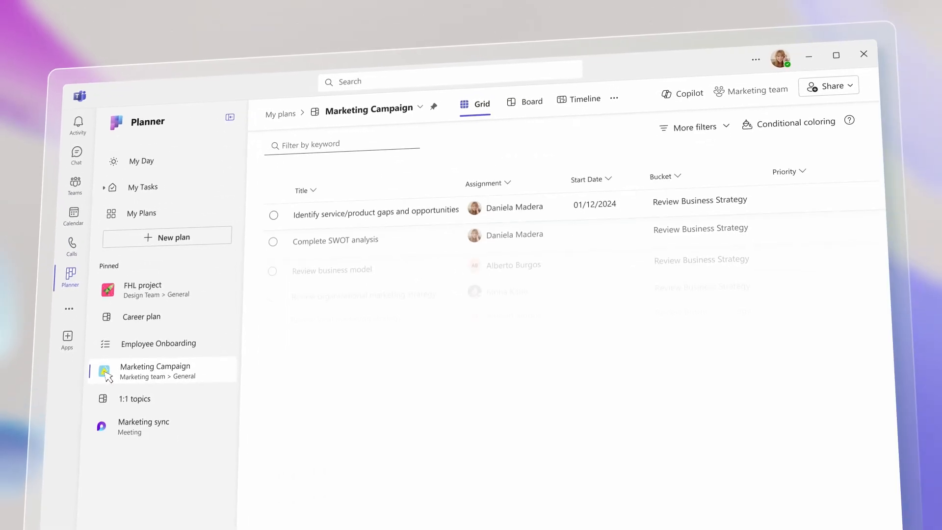
Step: View the plan as board cards and a timeline, then the Brand campaign portfolio with Copilot suggestions alongside
left_click(531, 101)
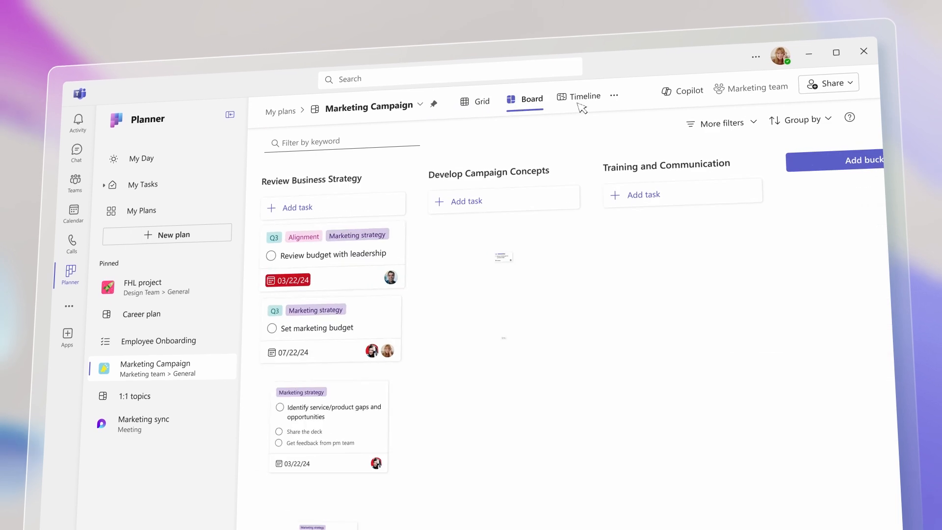
left_click(585, 96)
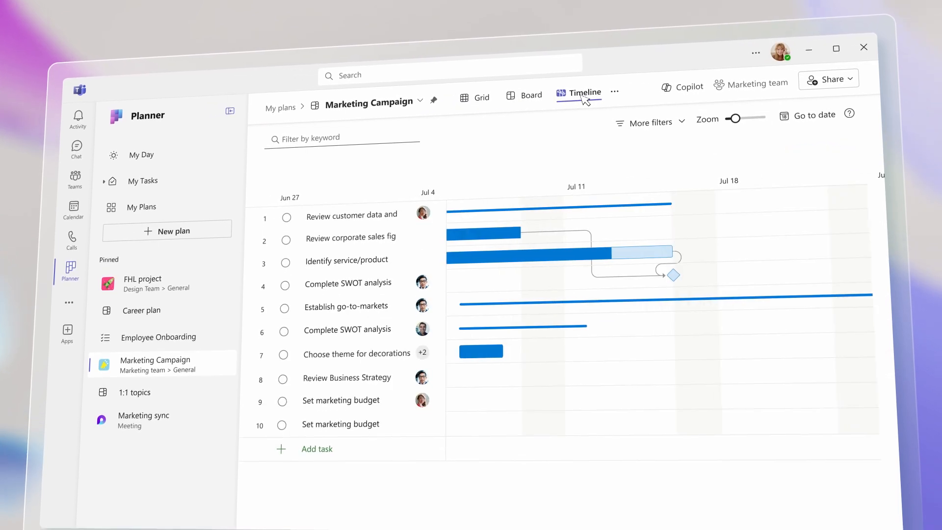
left_click(585, 93)
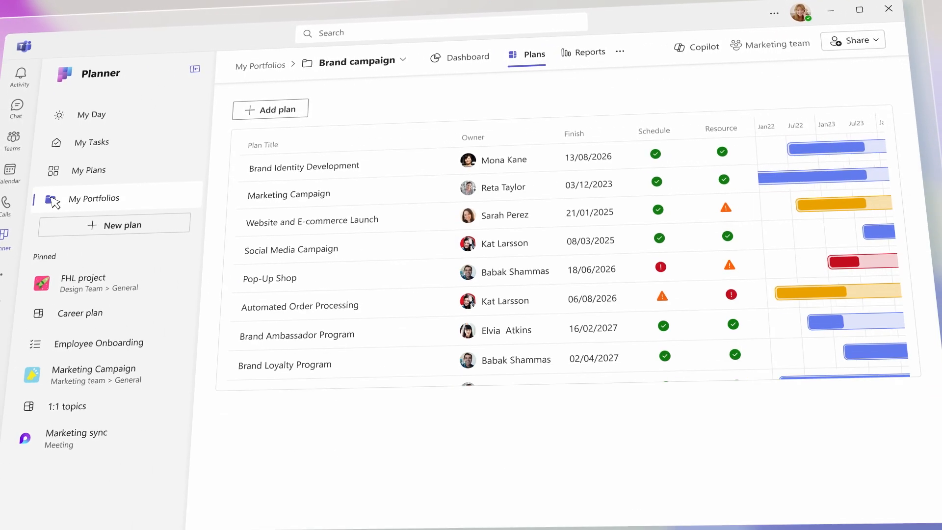
left_click(696, 45)
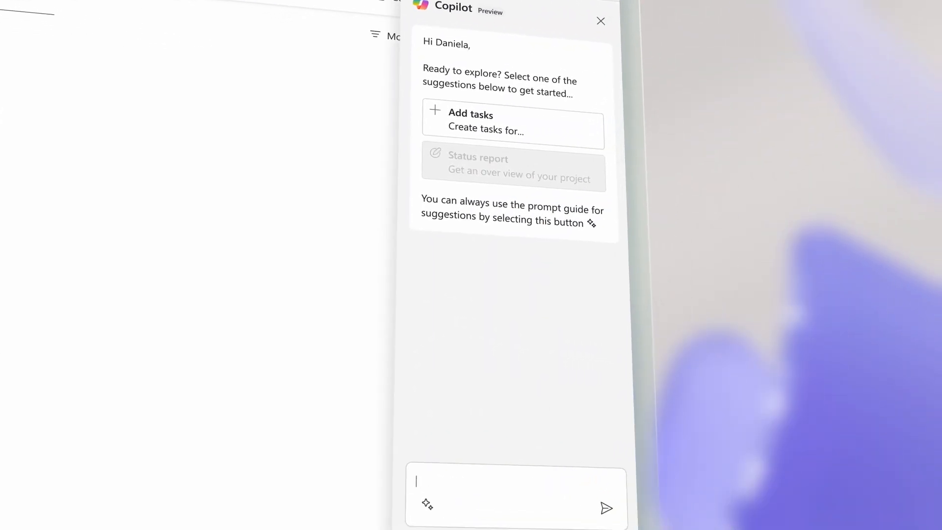